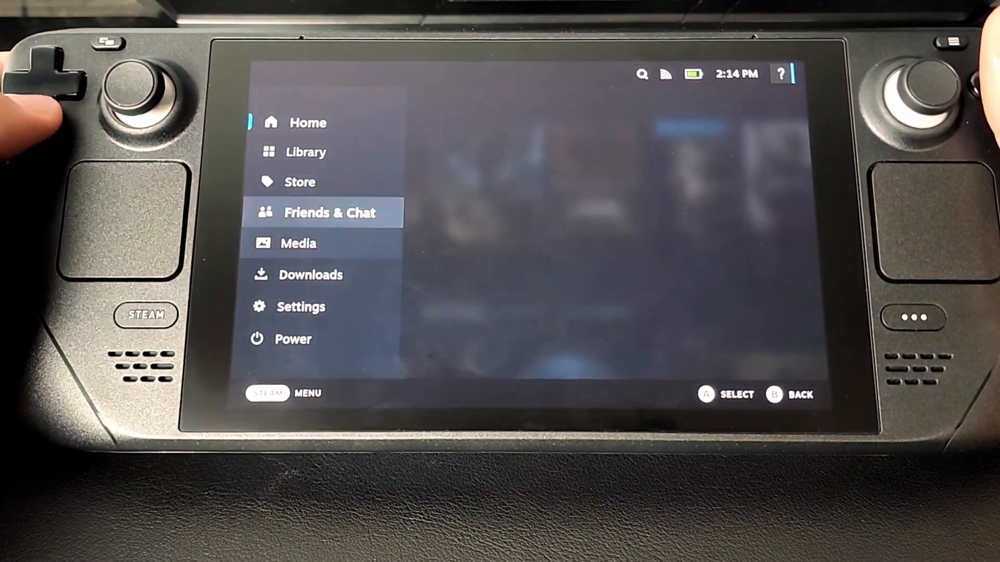
- Check for SteamOS updates under Settings > System and begin changing the update channel
left_click(301, 307)
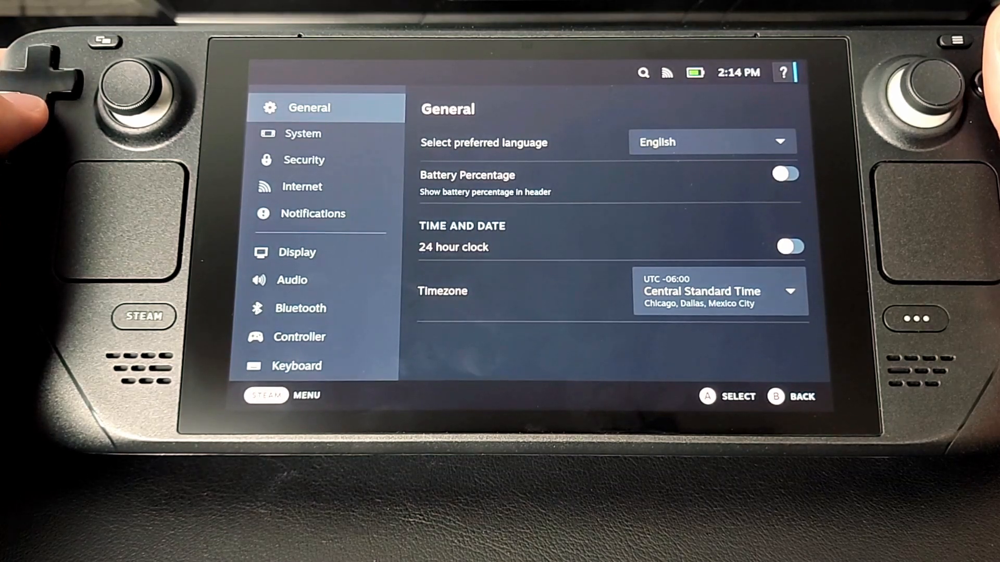
left_click(307, 134)
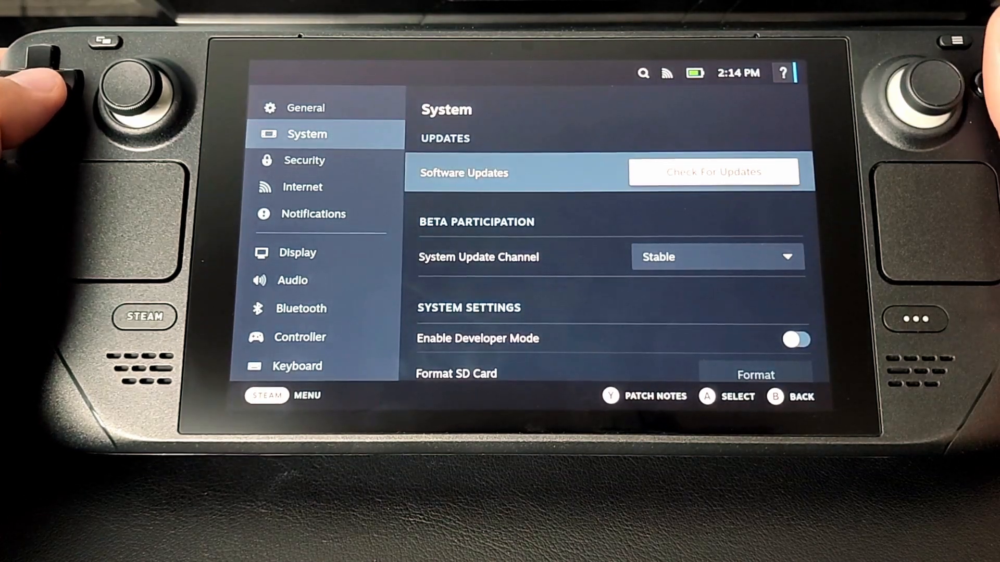
left_click(713, 171)
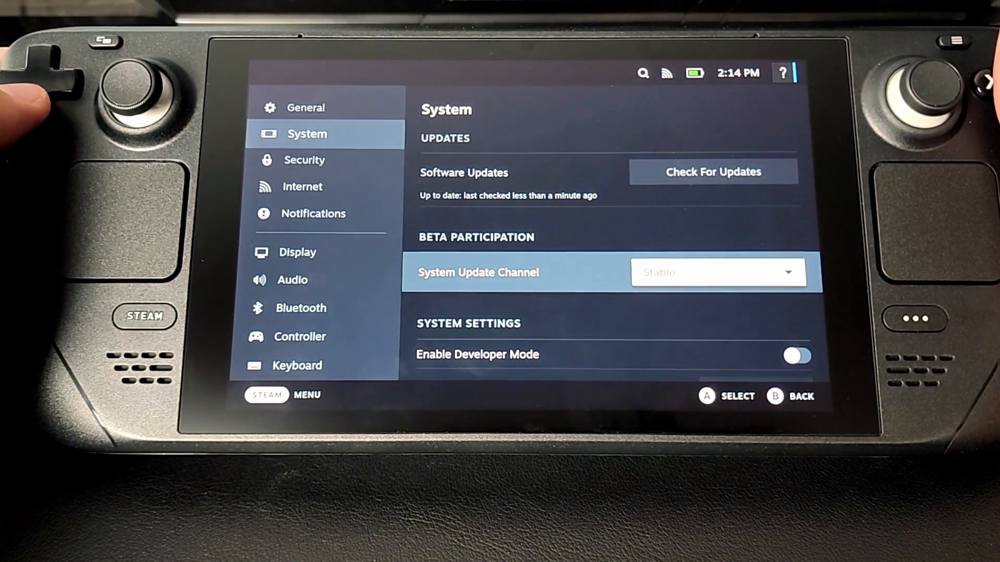
left_click(718, 272)
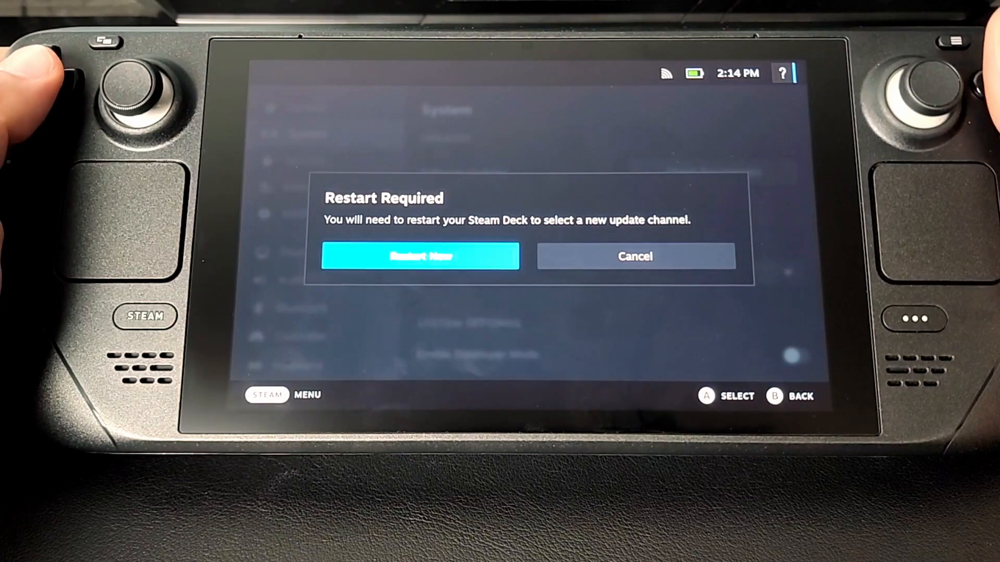
- Cancel the Restart Required prompt and switch the Deck to Desktop Mode
left_click(634, 256)
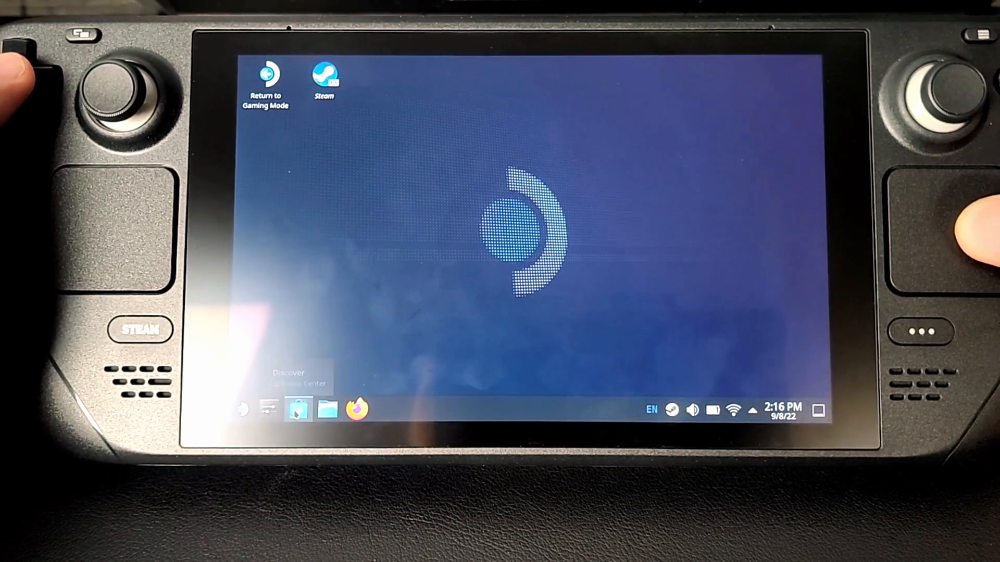
- Search Discover for 'protonup' and install ProtonUp-Qt from the results
left_click(296, 410)
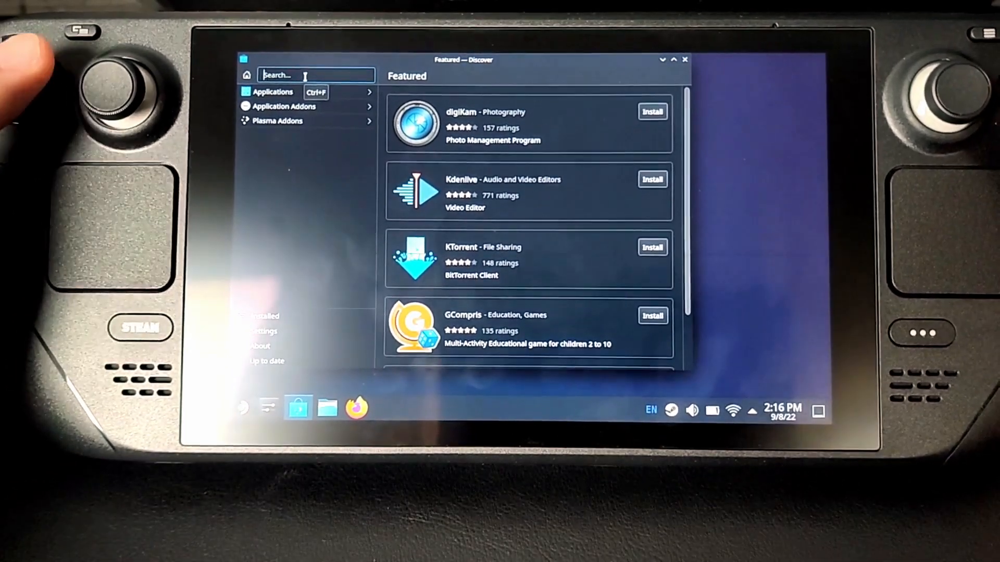
left_click(315, 75)
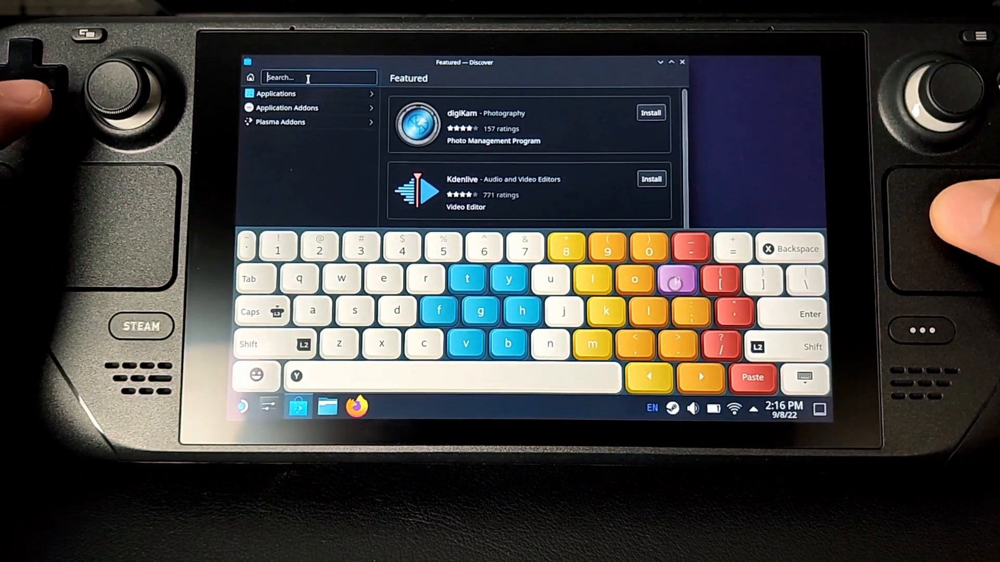
type("P")
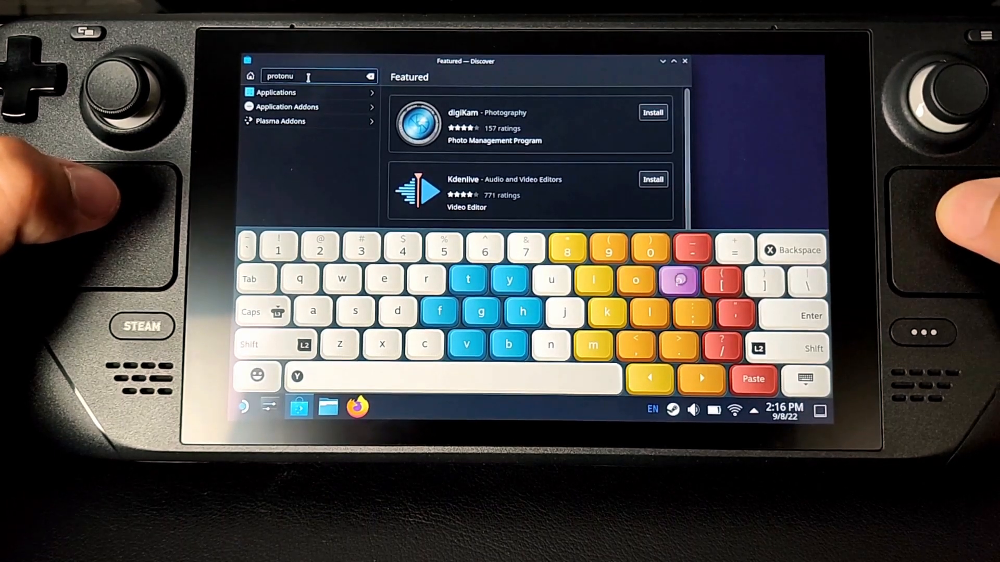
left_click(679, 280)
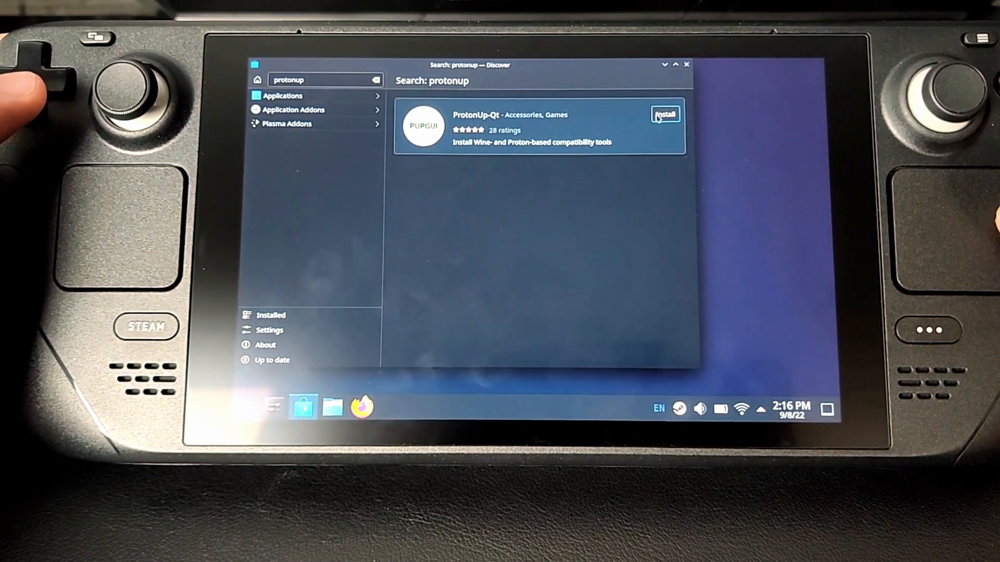
left_click(665, 114)
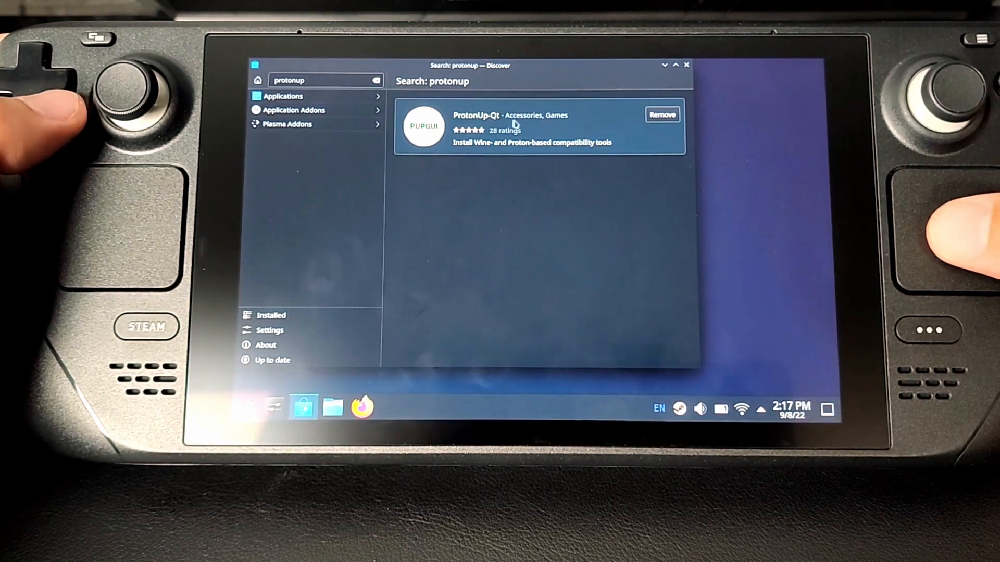
- Open the ProtonUp-Qt details page in Discover and launch the app
left_click(517, 126)
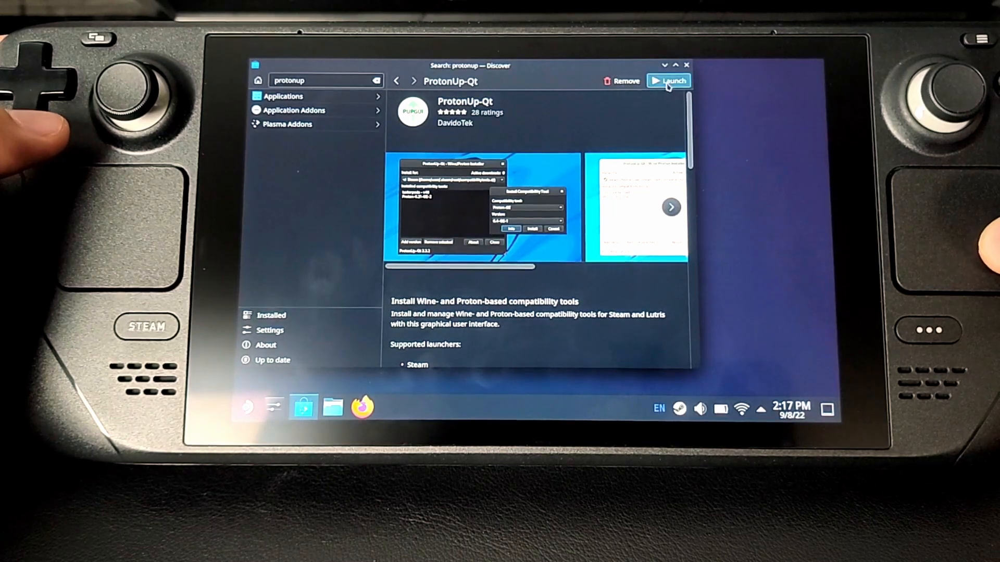
left_click(668, 80)
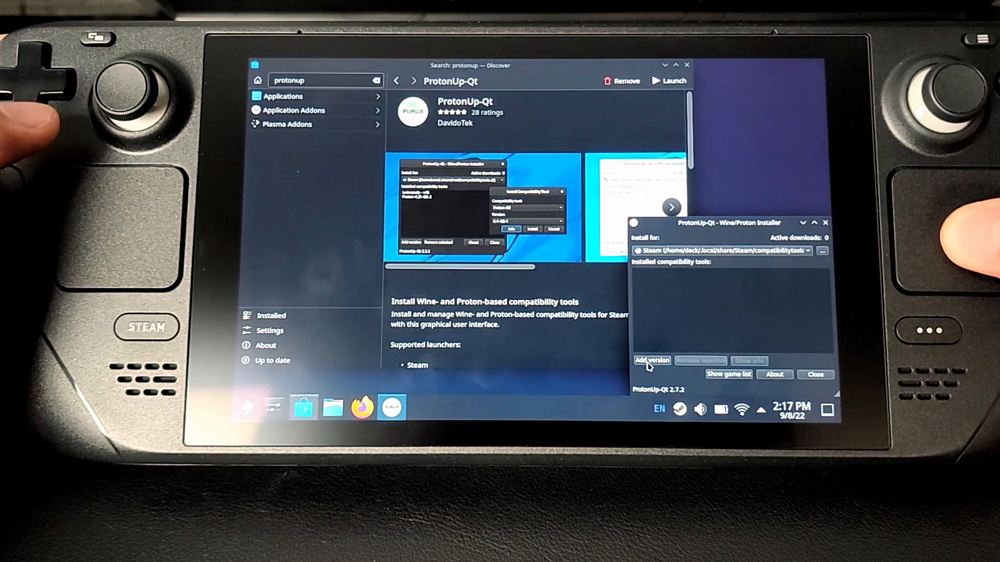
- Install GE-Proton7-31 through Add version, then reopen the dialog with GE-Proton7-31 selected
left_click(651, 361)
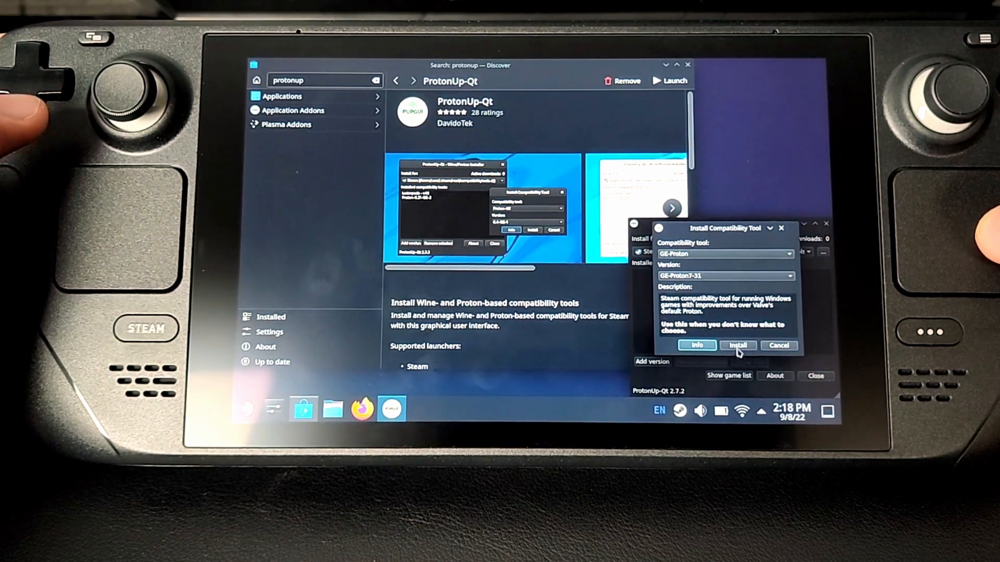
left_click(737, 345)
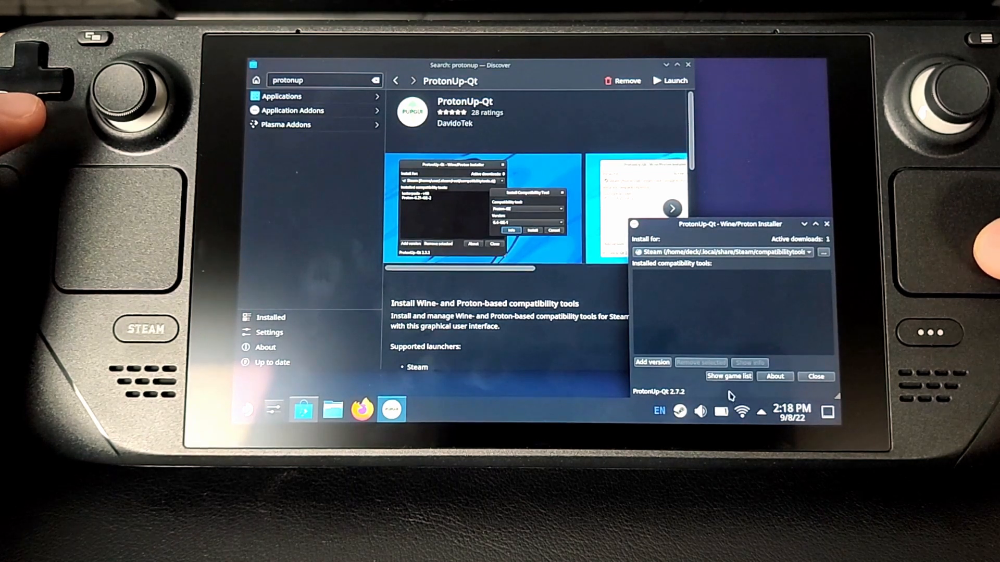
left_click(652, 362)
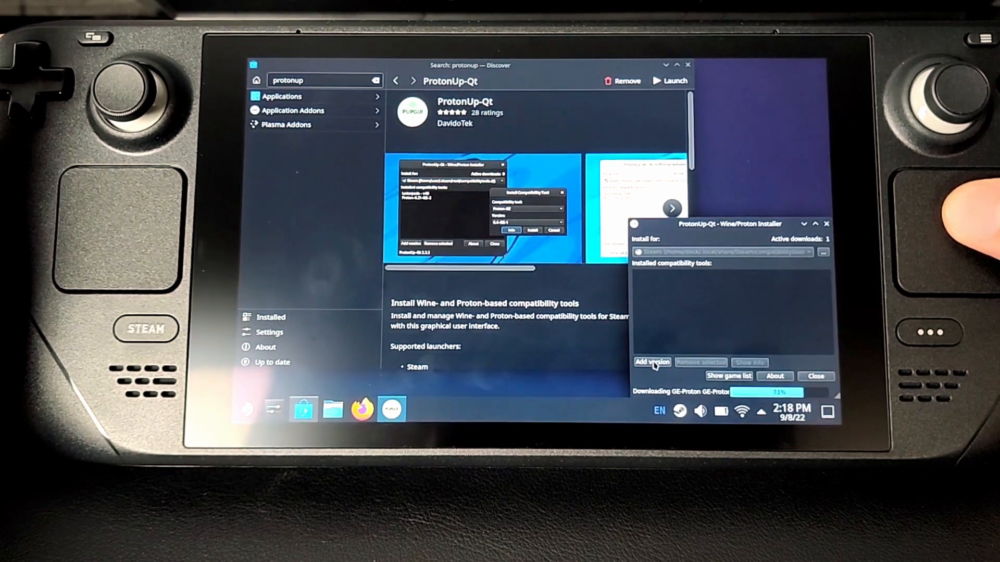
left_click(651, 362)
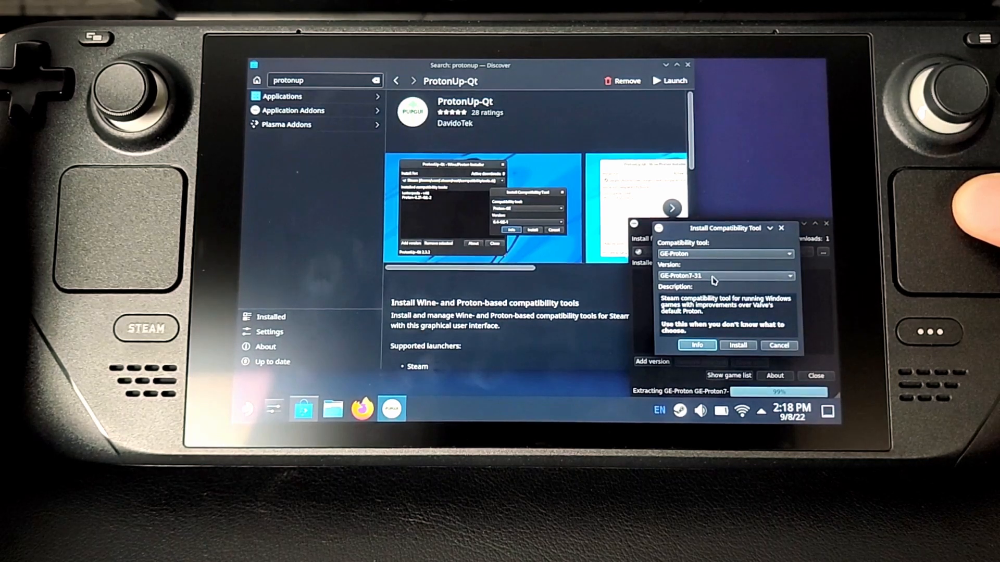
left_click(789, 275)
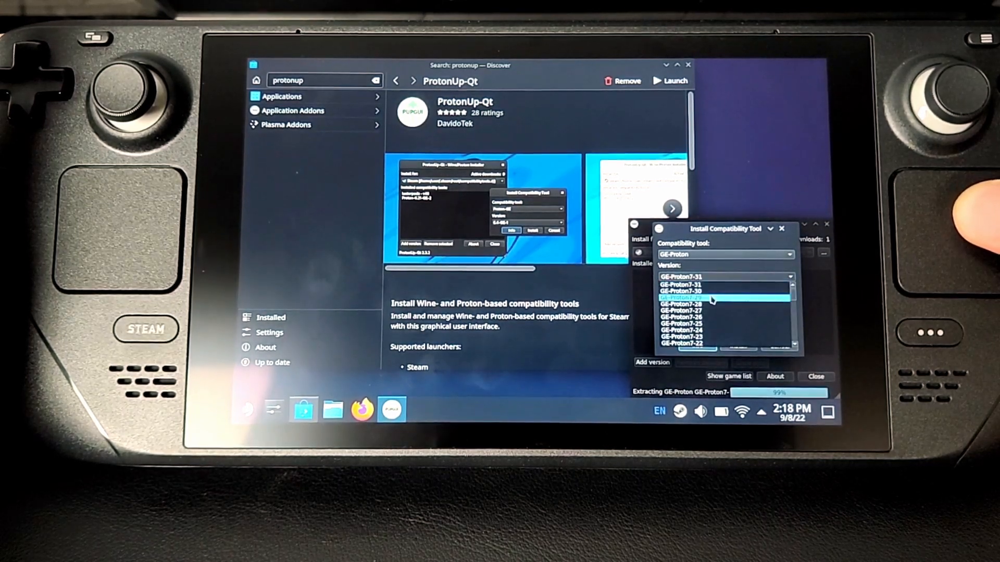
left_click(680, 276)
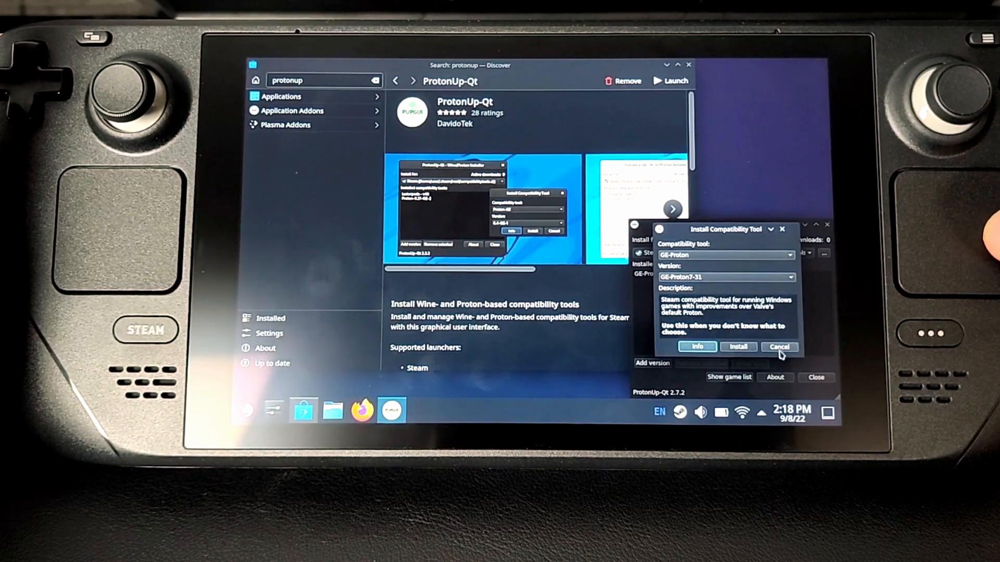
- Cancel the install dialog, then close ProtonUp-Qt and Discover
left_click(779, 346)
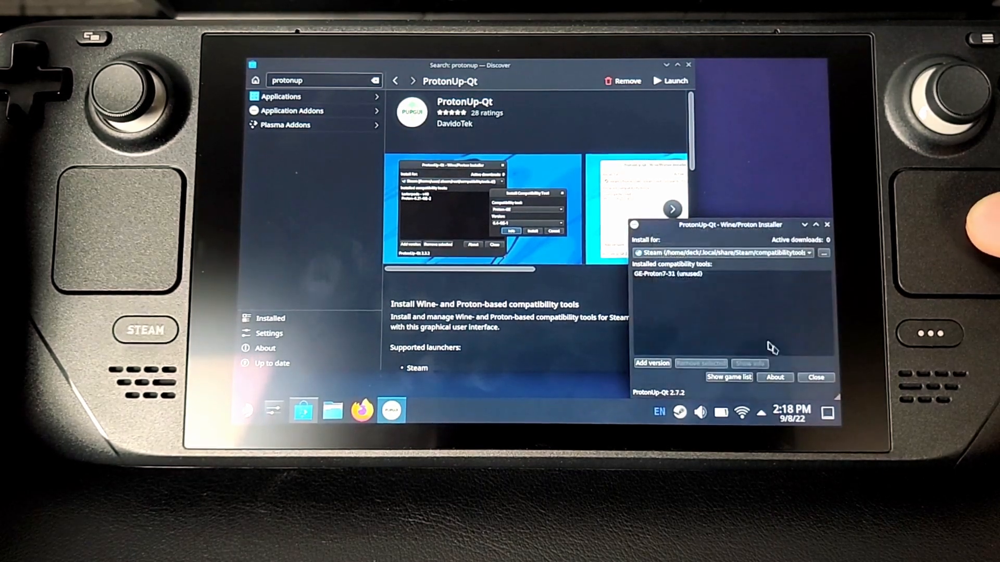
mouse_move(694, 335)
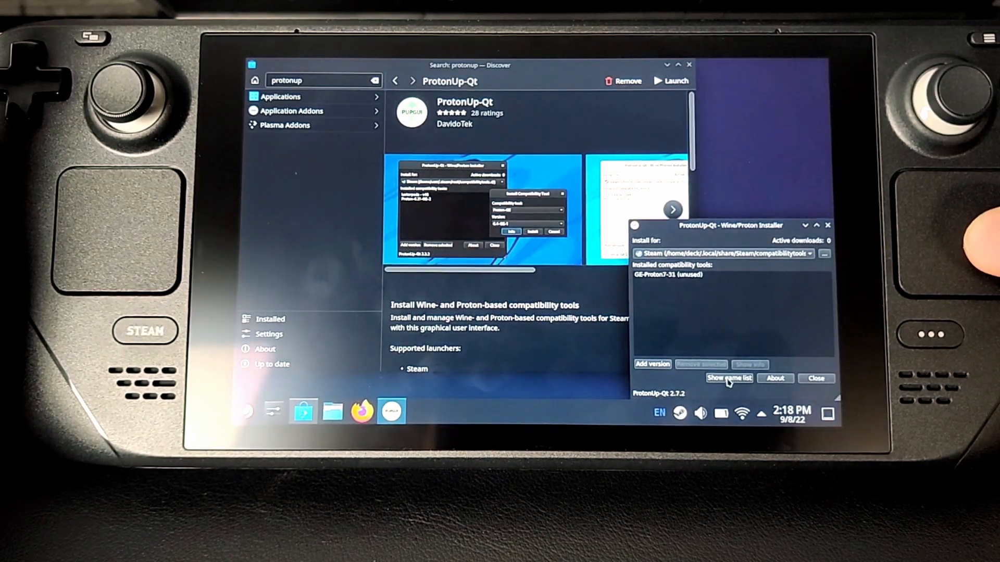
mouse_move(786, 392)
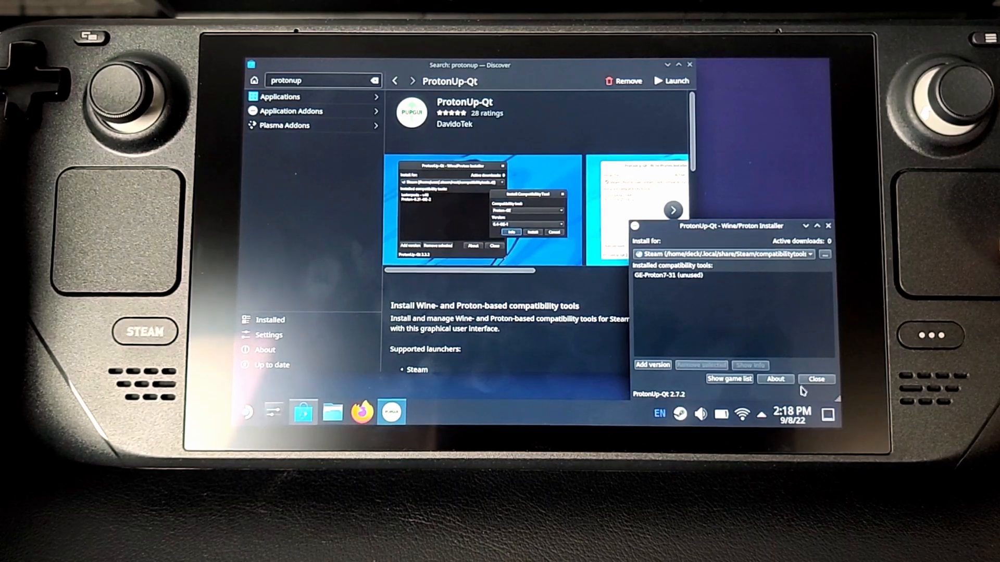
left_click(816, 378)
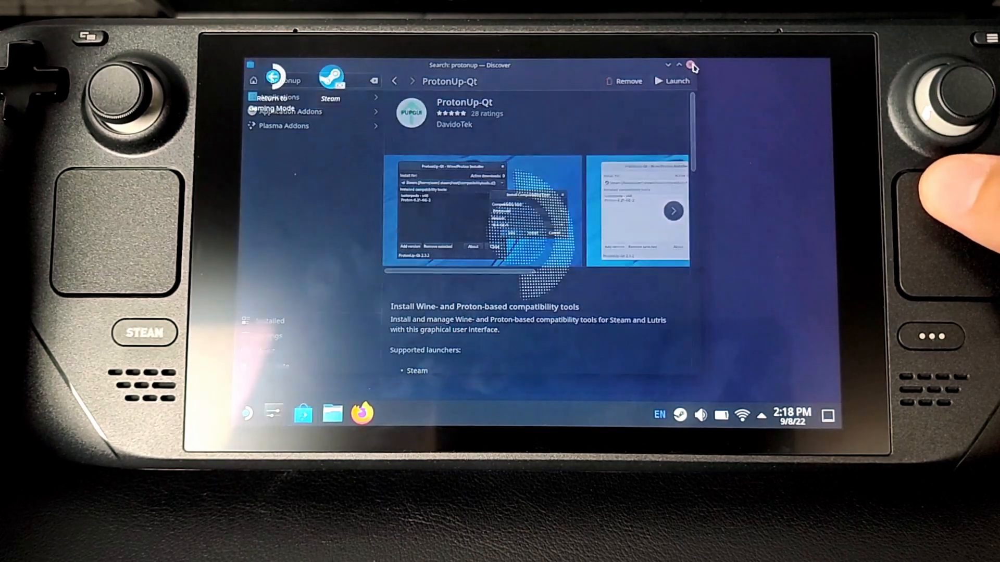
left_click(692, 66)
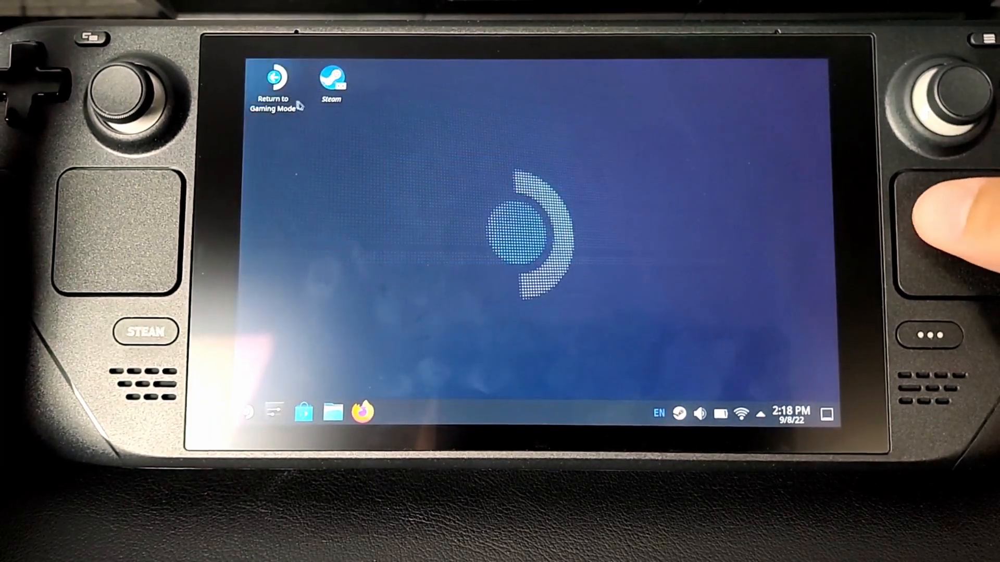
- Return to Gaming Mode and open the Star Wars: The Old Republic options menu
left_click(273, 86)
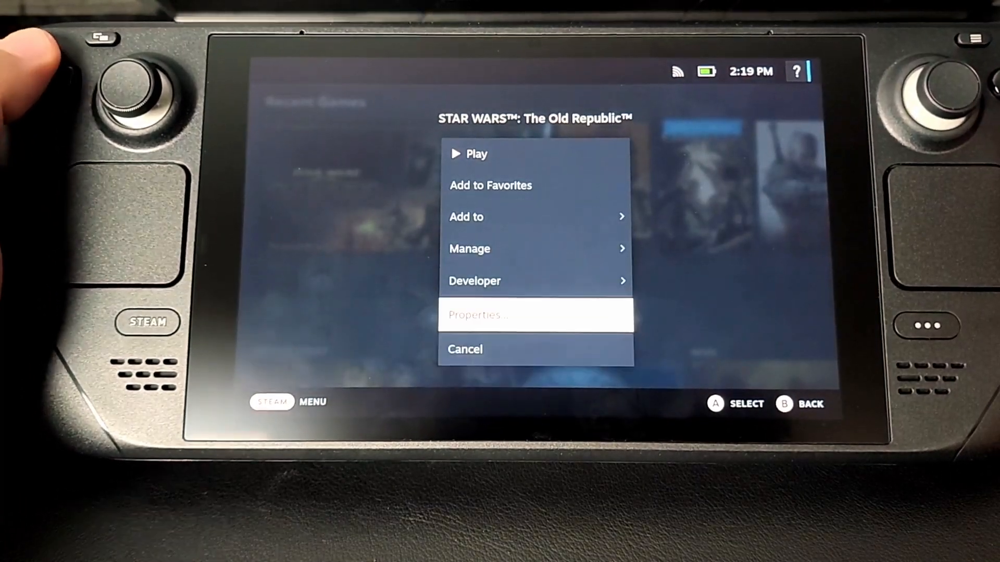
- In the game's Compatibility properties, force GE-Proton7-31 as the Steam Play tool
left_click(536, 315)
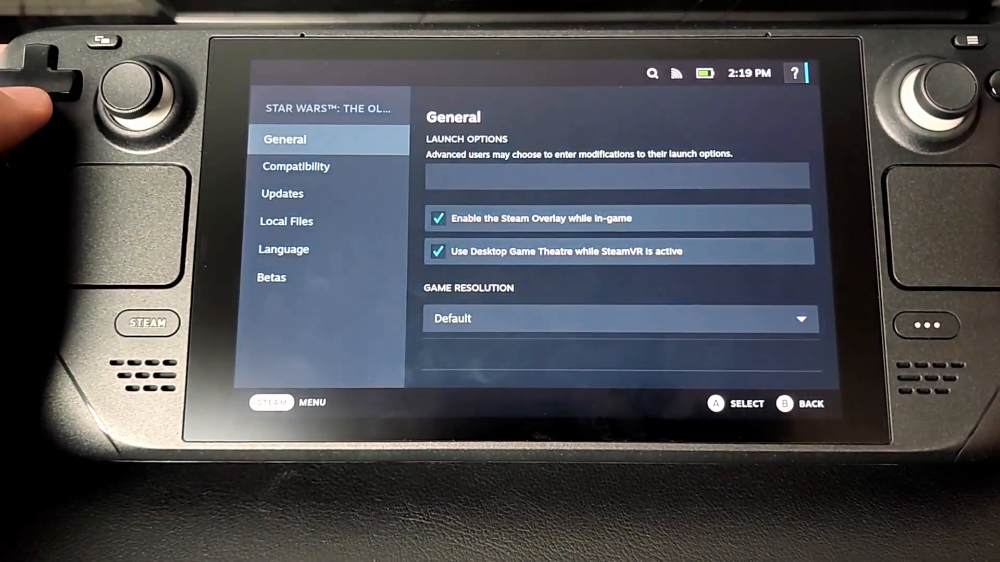
left_click(296, 167)
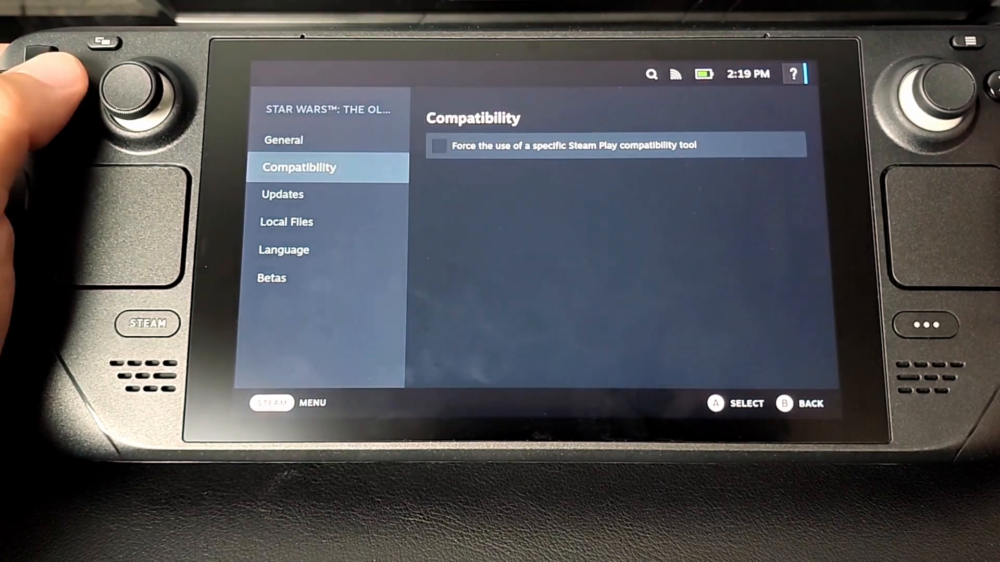
left_click(438, 145)
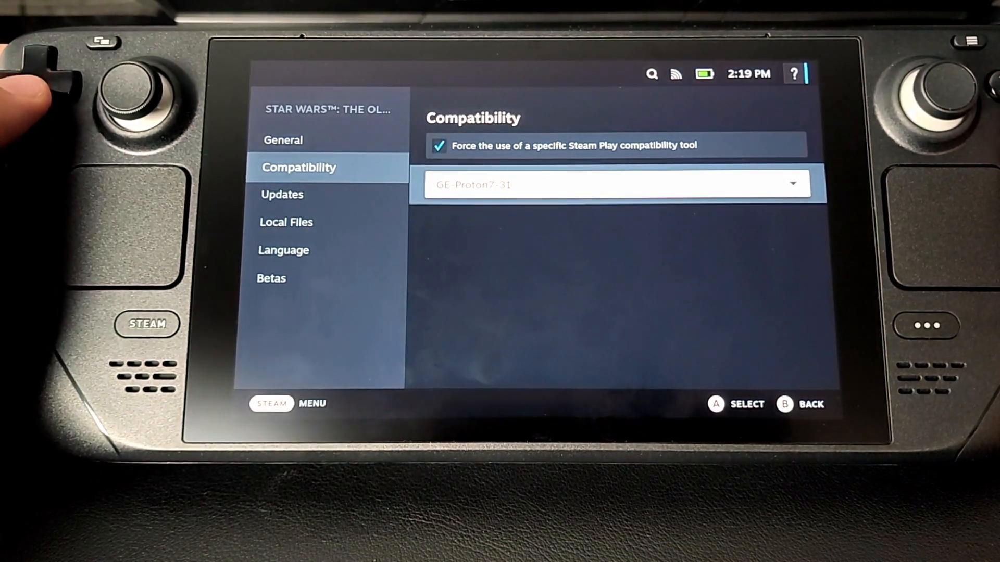
left_click(616, 184)
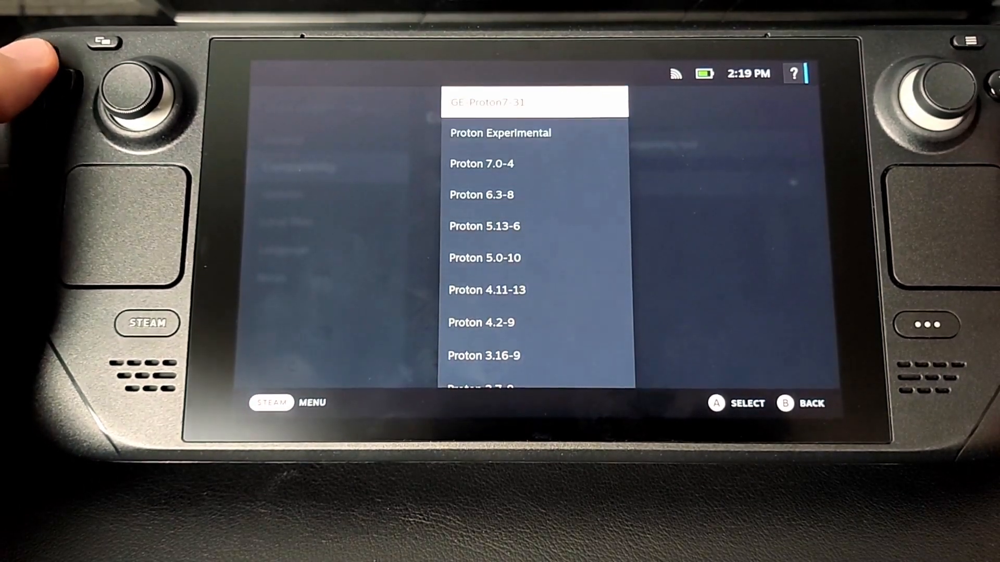
left_click(533, 102)
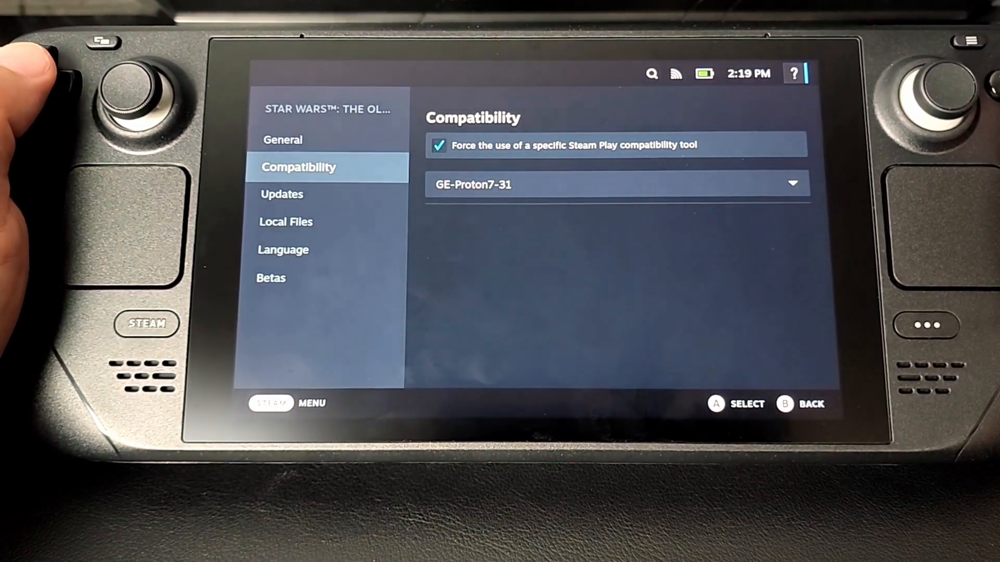
key("B")
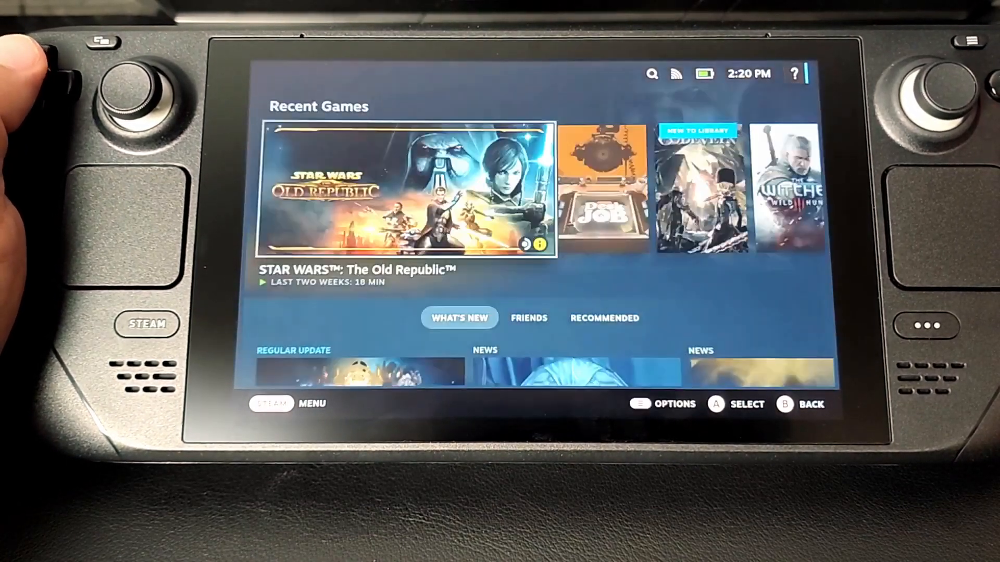